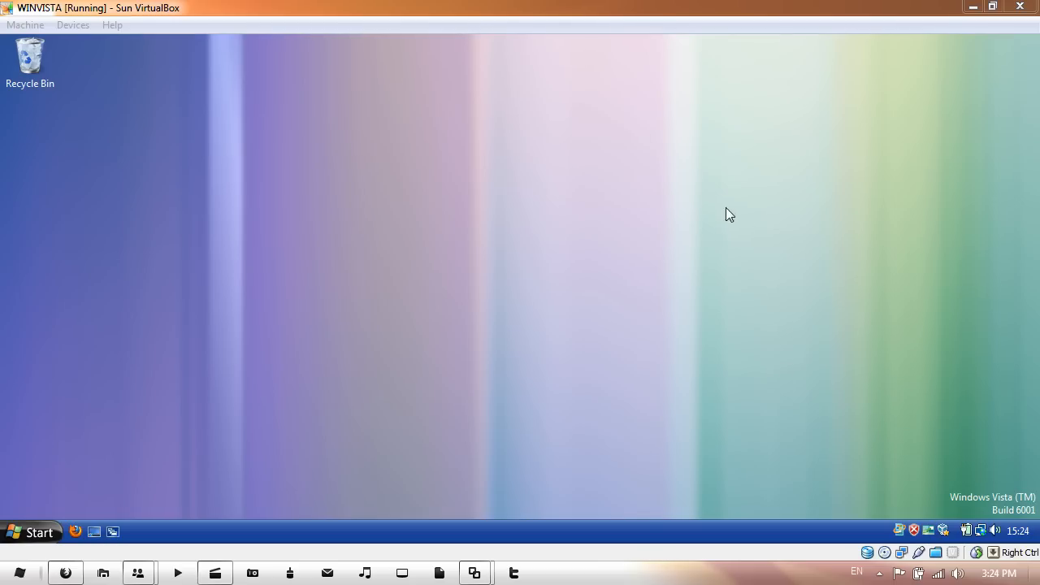
pyautogui.moveTo(353, 417)
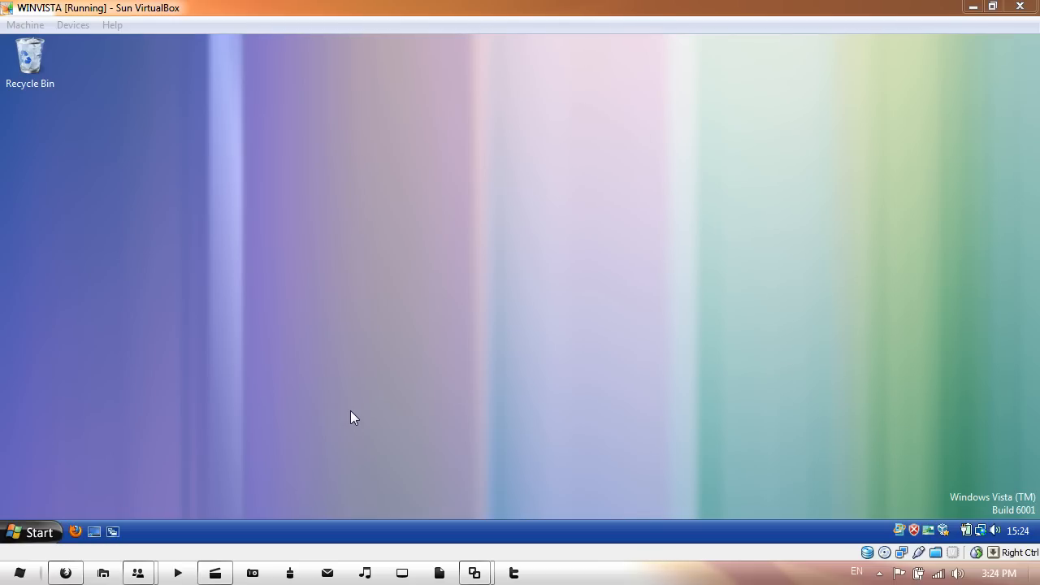
# - Browse through Computer and Local Disk (C:) into C:\Windows and select explorer.exe
pyautogui.click(32, 531)
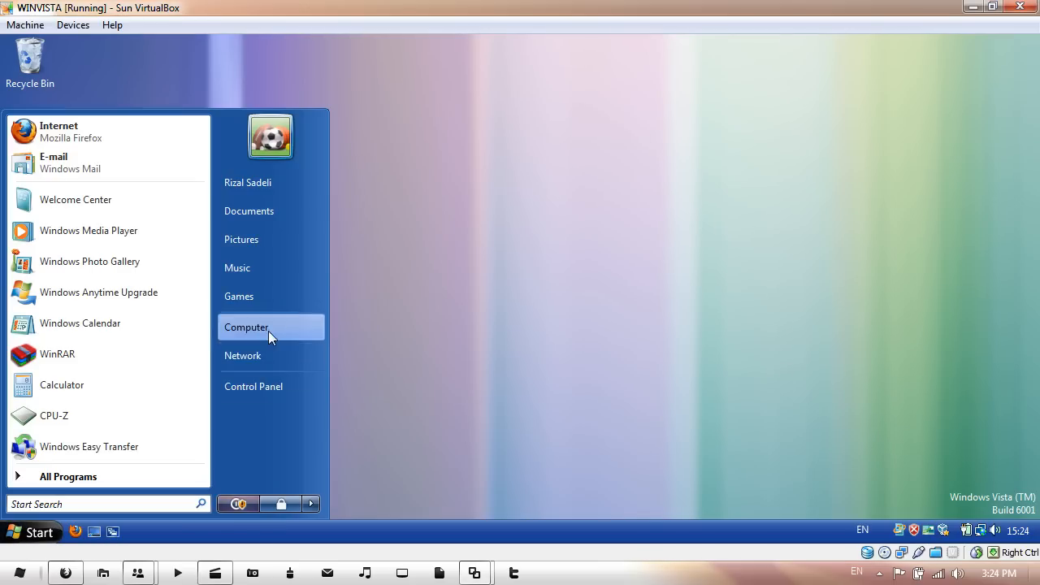
pyautogui.click(246, 326)
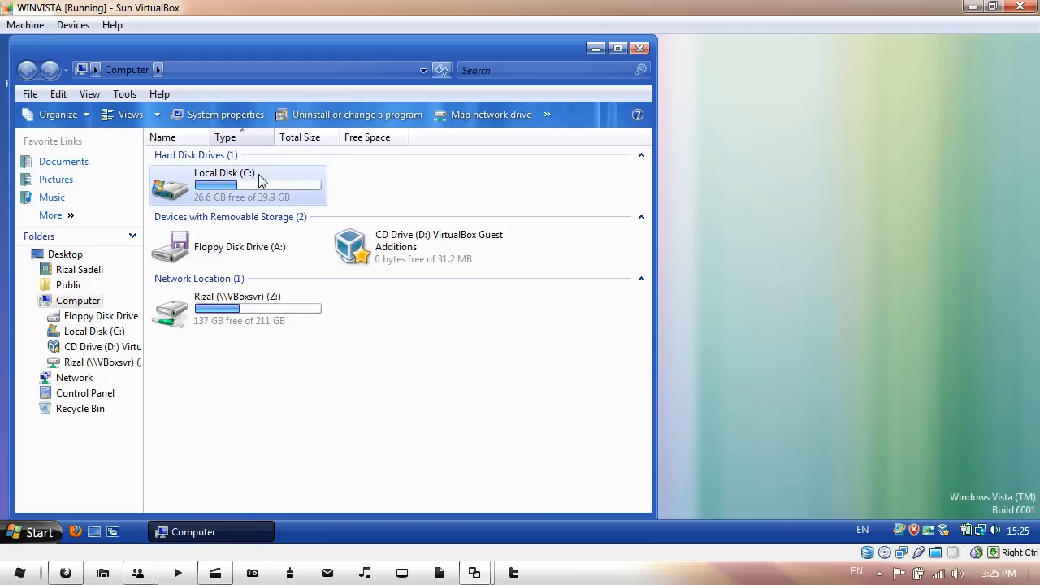
pyautogui.doubleClick(224, 183)
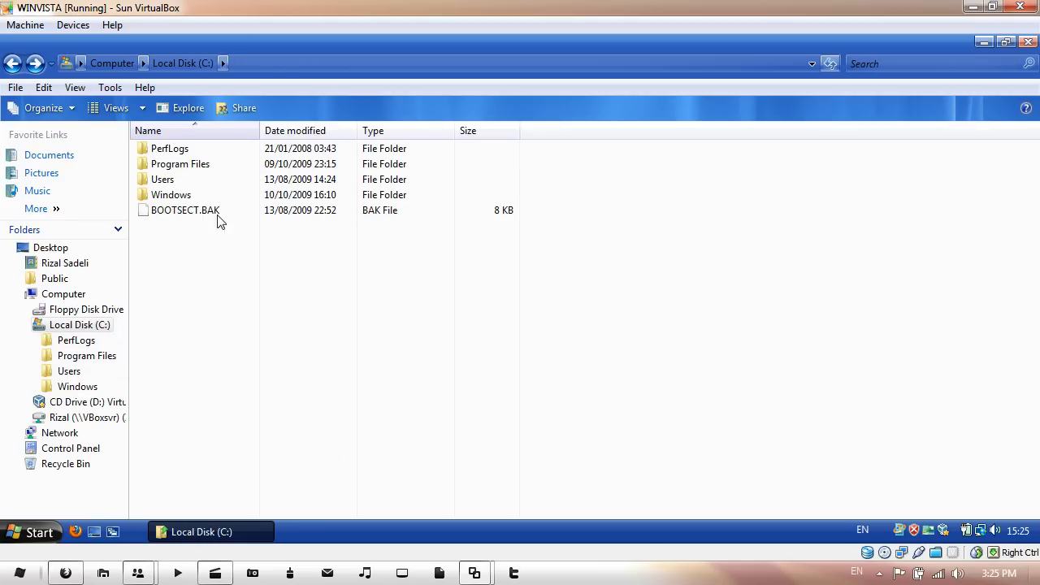
pyautogui.doubleClick(170, 194)
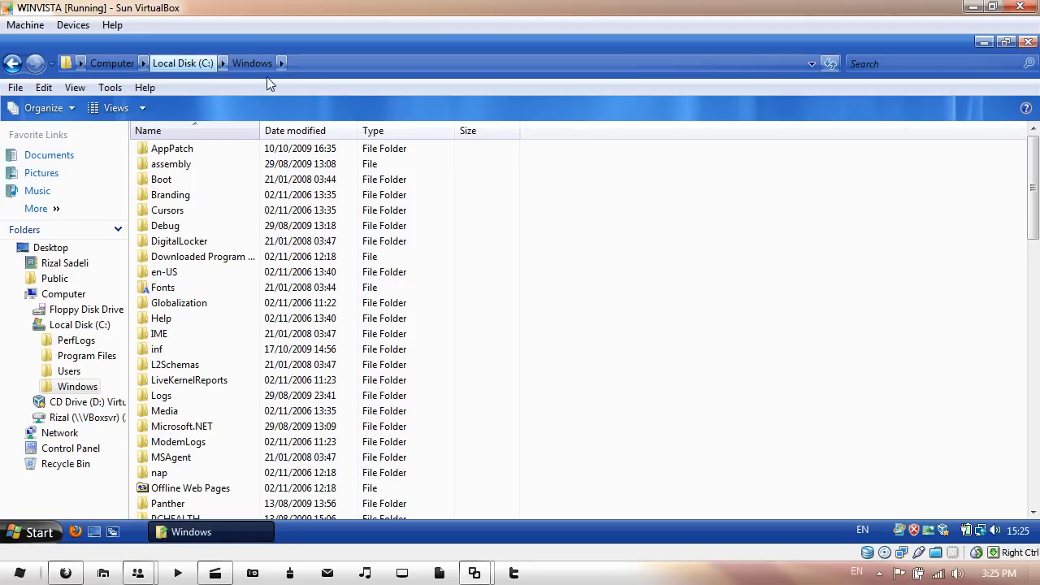
pyautogui.scroll(-3)
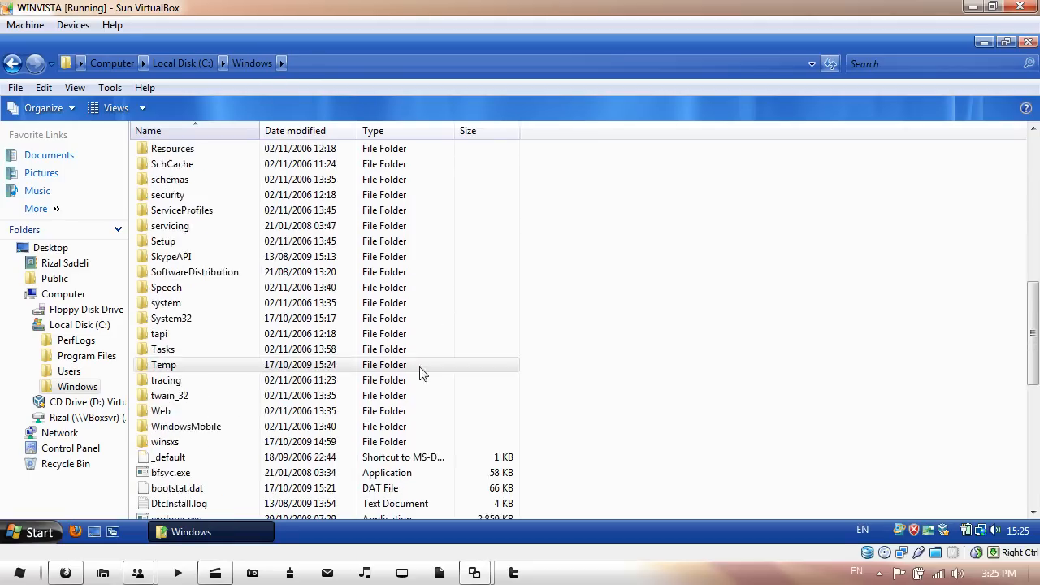
pyautogui.scroll(-3)
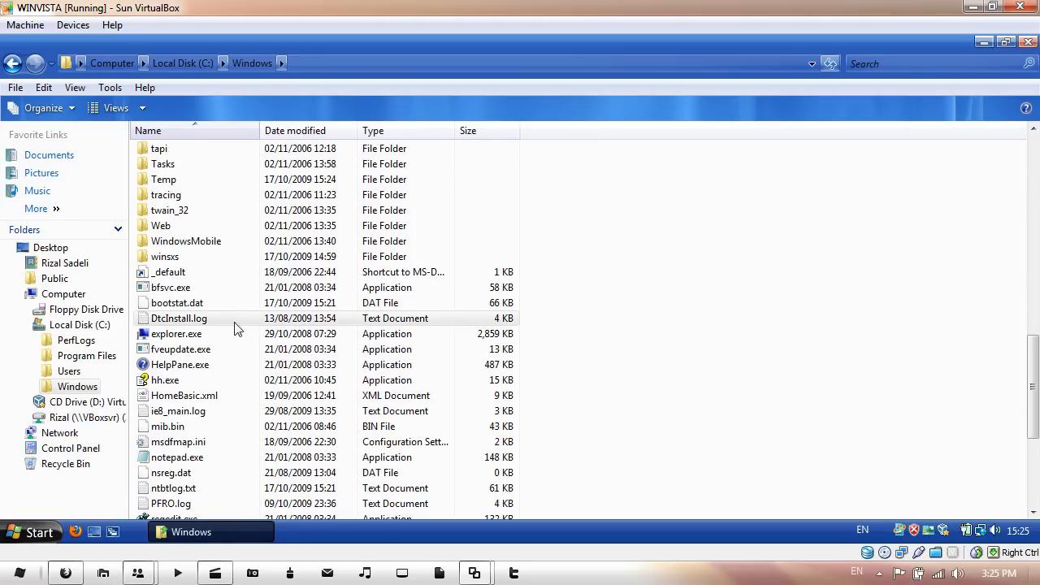
pyautogui.click(176, 334)
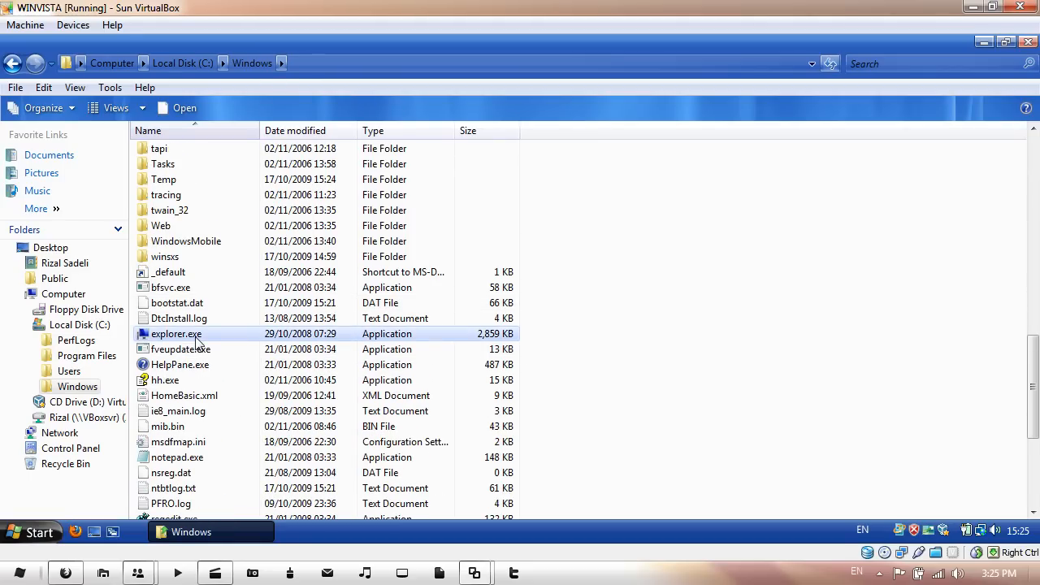
# - Open explorer.exe's Advanced Security Settings on the Owner tab, showing owner TrustedInstaller
pyautogui.rightClick(176, 334)
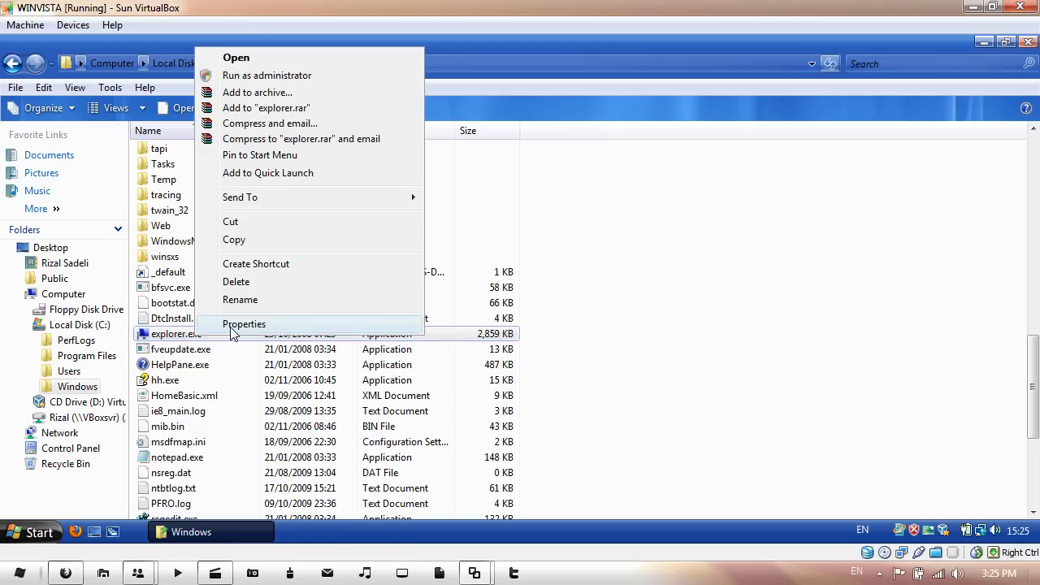
pyautogui.click(244, 324)
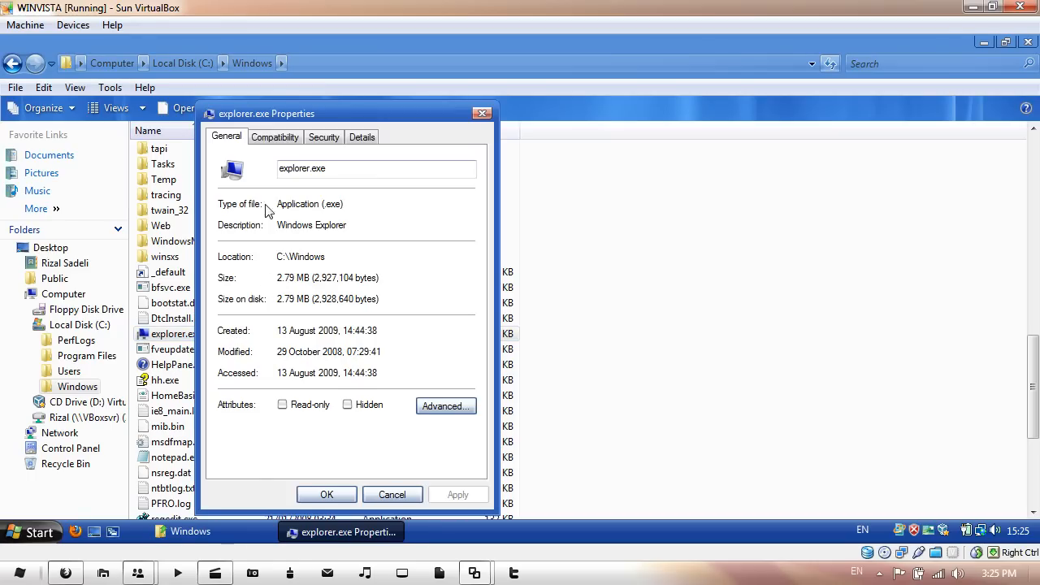
pyautogui.click(324, 137)
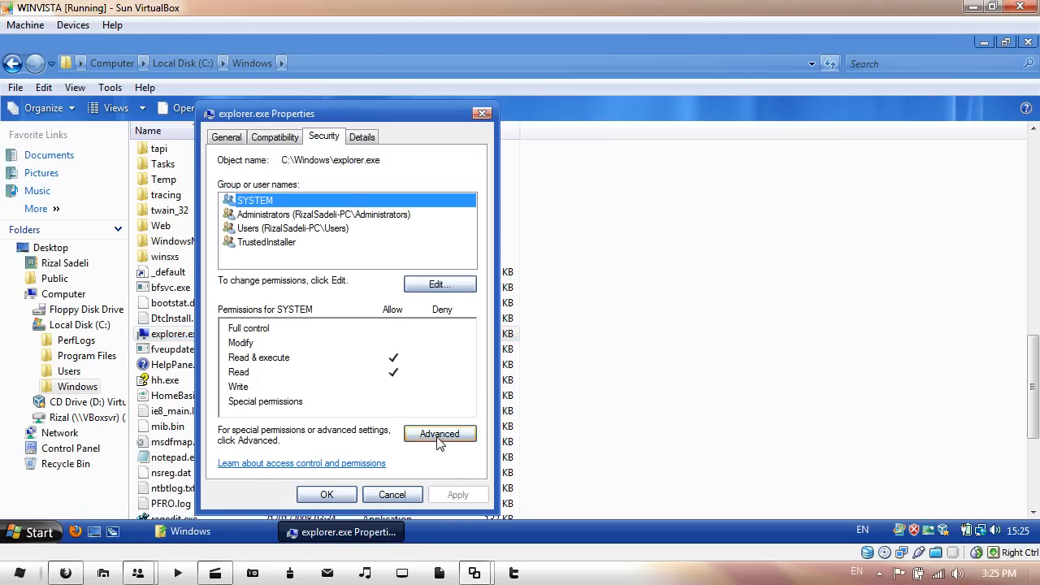
pyautogui.click(439, 433)
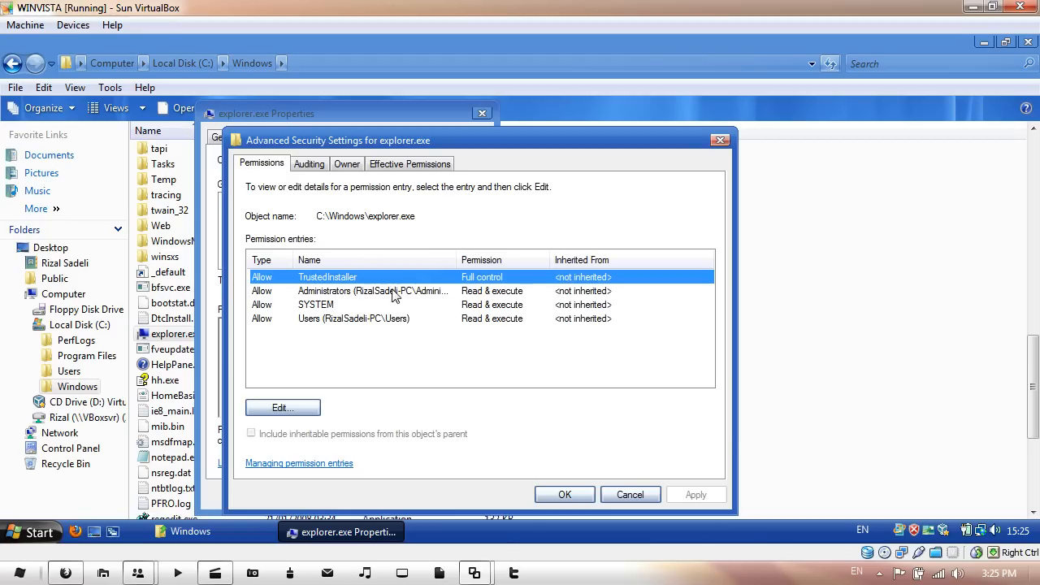
pyautogui.click(347, 163)
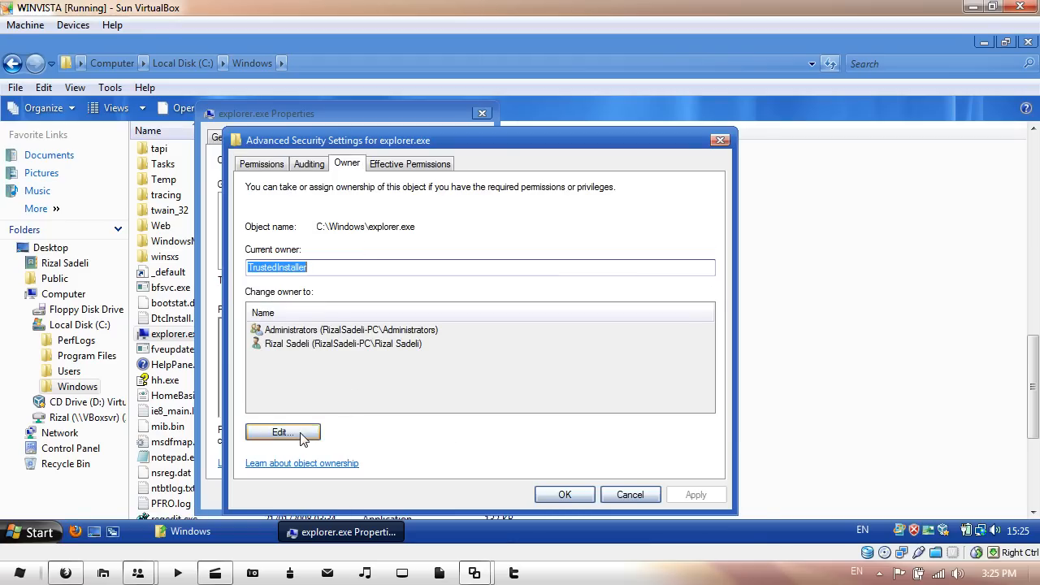
# - Change explorer.exe's owner from TrustedInstaller to Administrators and confirm the ownership notice
pyautogui.click(282, 431)
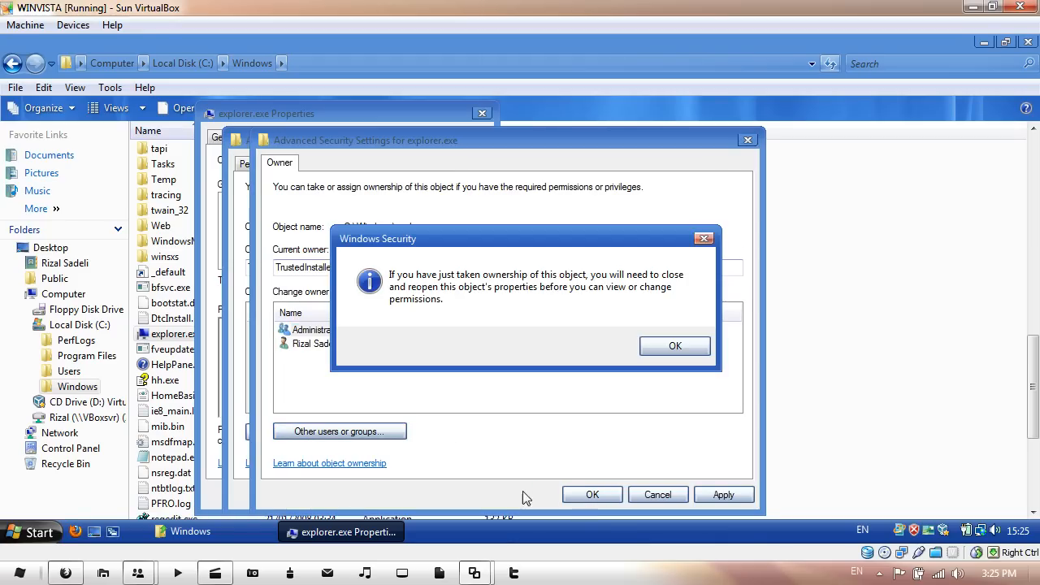
pyautogui.moveTo(410, 290)
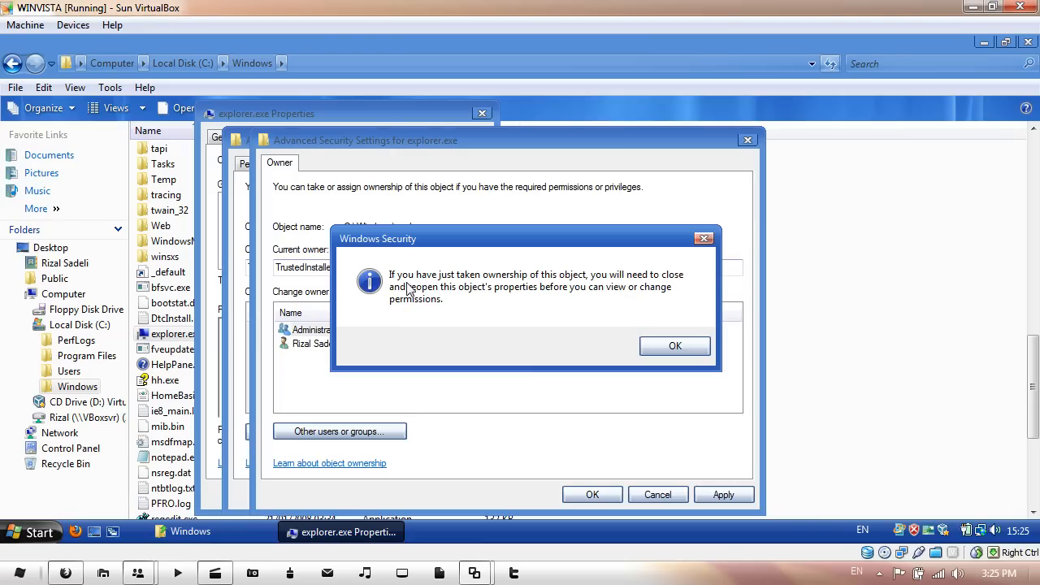
pyautogui.moveTo(555, 289)
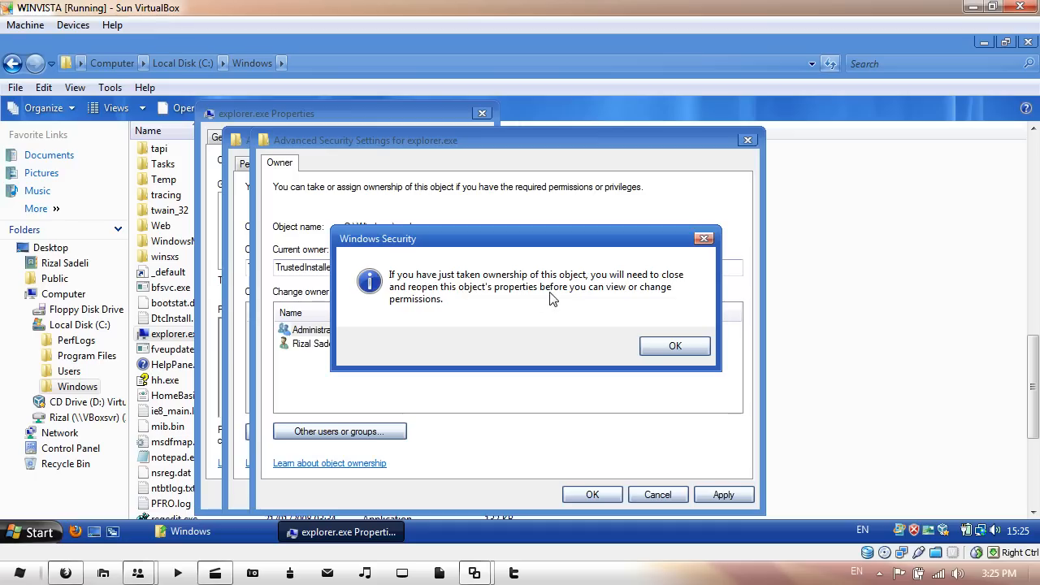
pyautogui.moveTo(463, 315)
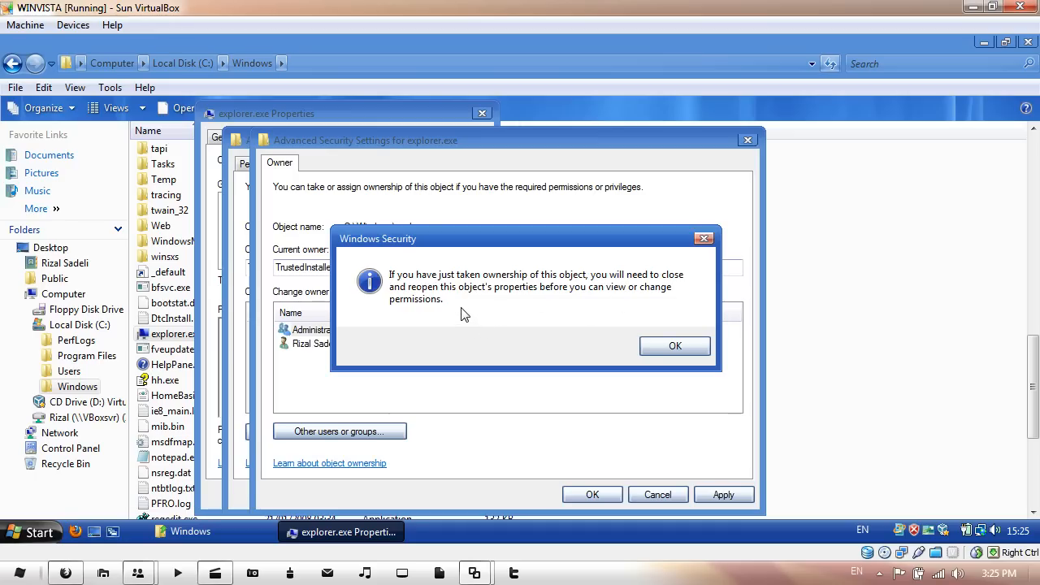
pyautogui.click(675, 345)
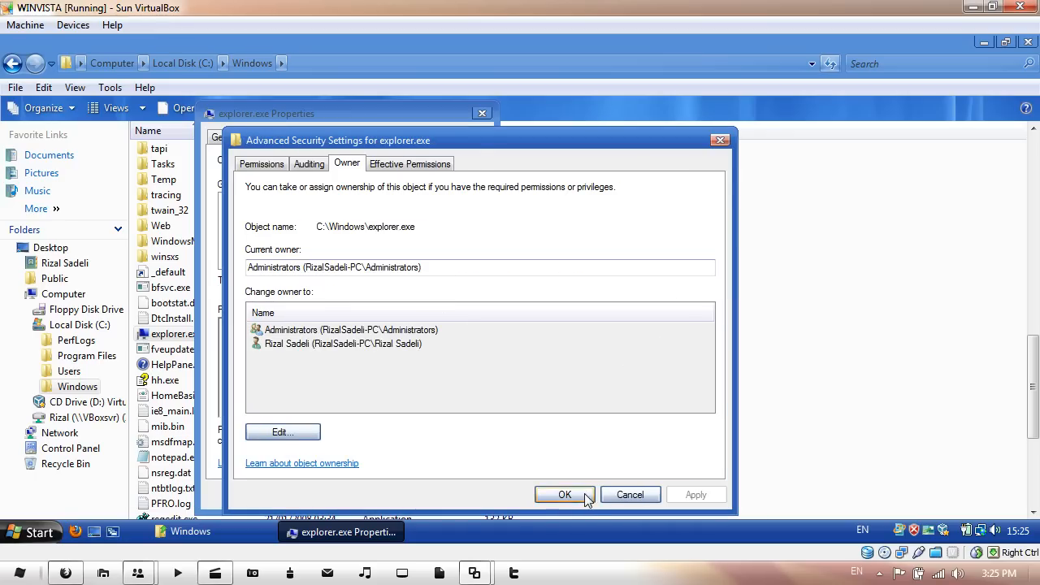
pyautogui.click(564, 495)
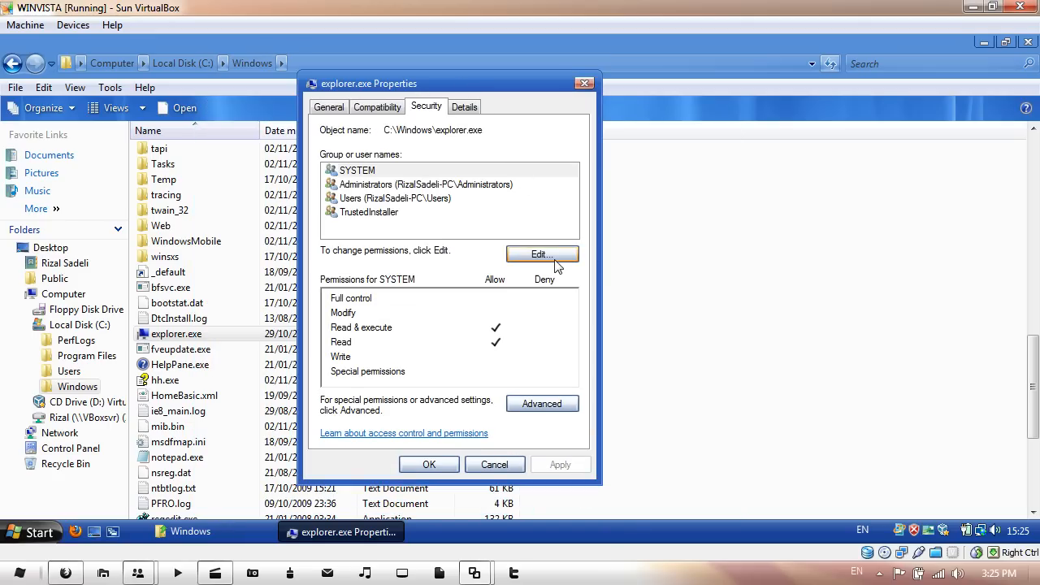
# - Allow Full control for Administrators on explorer.exe, accepting the system-file warning
pyautogui.click(542, 255)
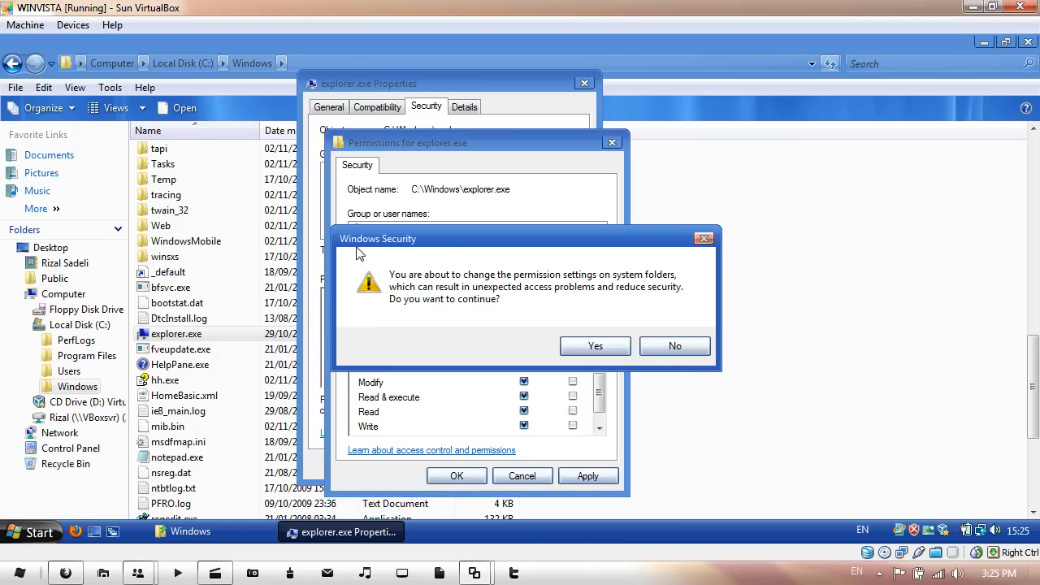
pyautogui.click(595, 346)
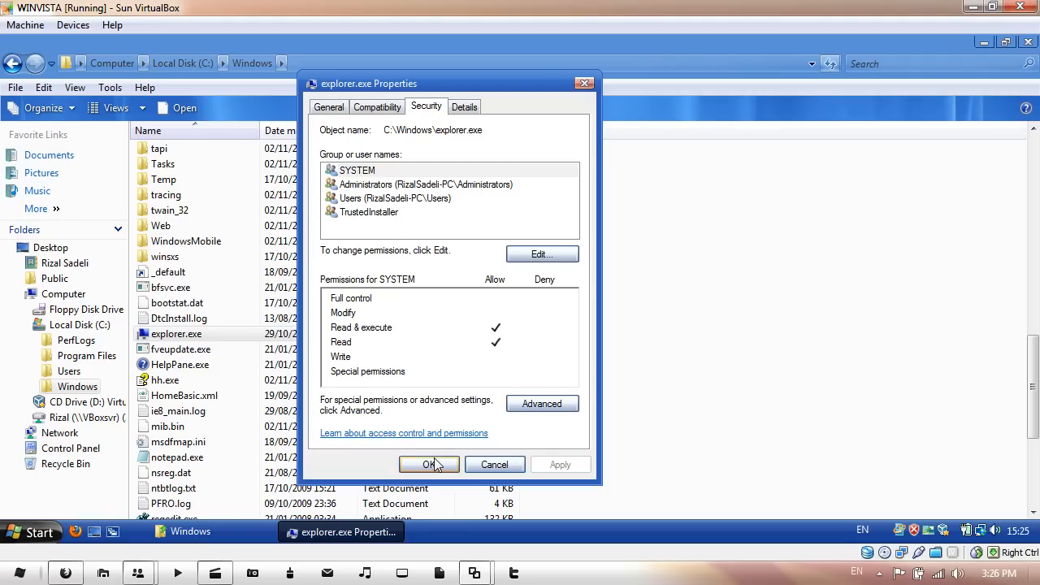
pyautogui.click(430, 465)
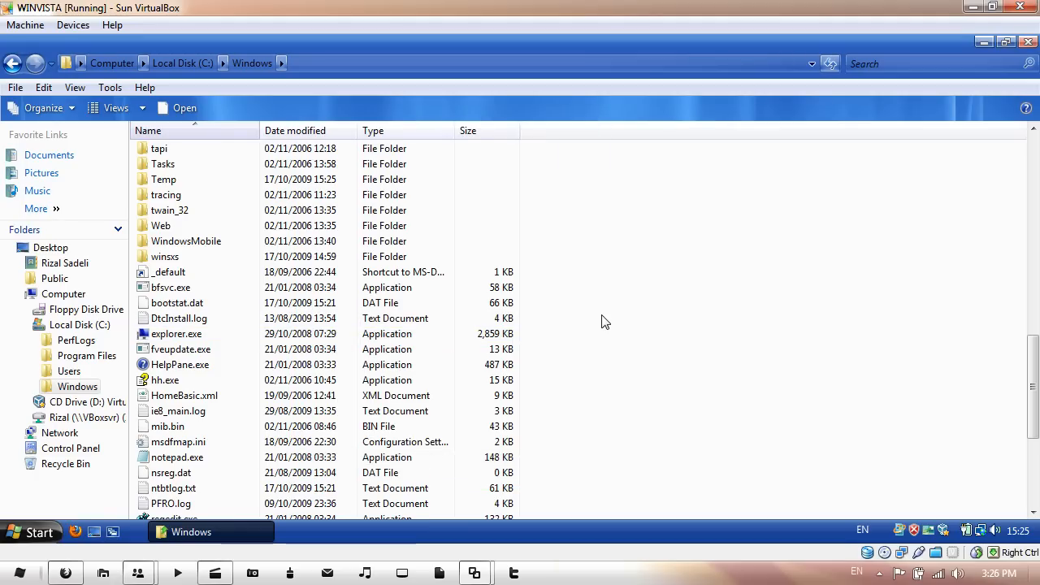
# - Rename explorer.exe to explorer.exe.old and open Folder and Search Options from Organize
pyautogui.click(176, 334)
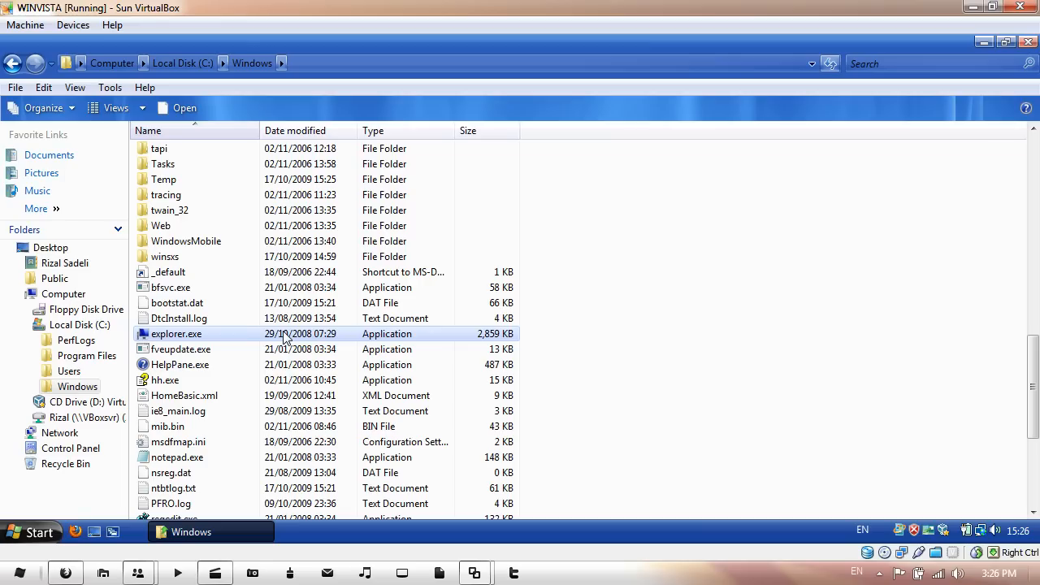
pyautogui.click(176, 334)
pyautogui.write('.old')
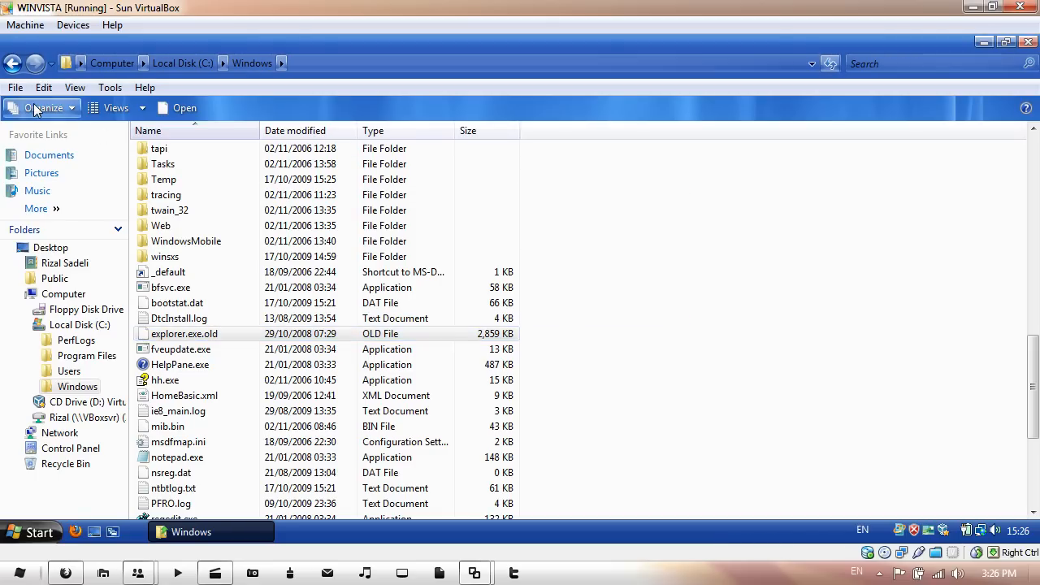
pyautogui.click(44, 108)
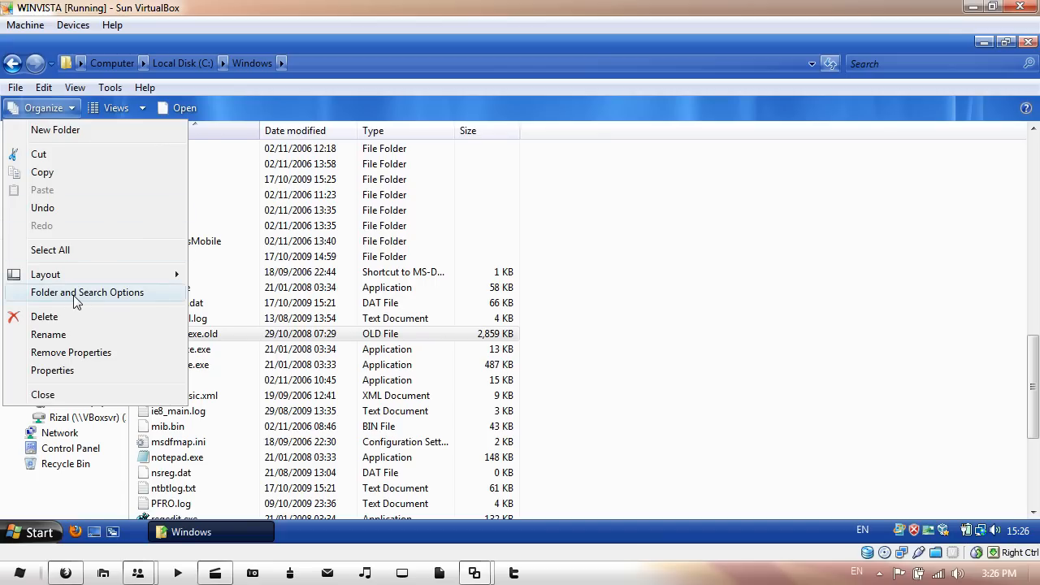
pyautogui.click(87, 292)
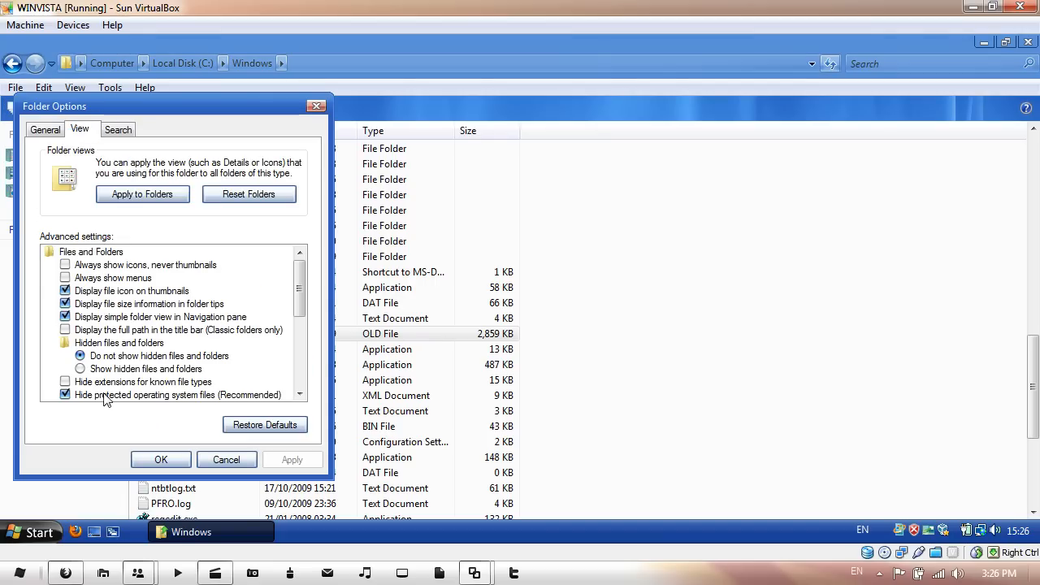